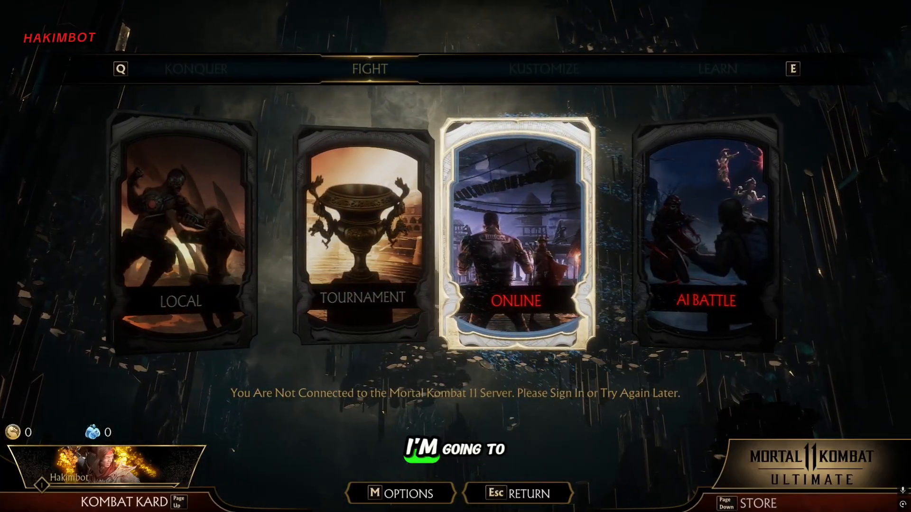
Step: Select the Online card and acknowledge the 'Not Connected to the Mortal Kombat 11 Server' message
click(514, 235)
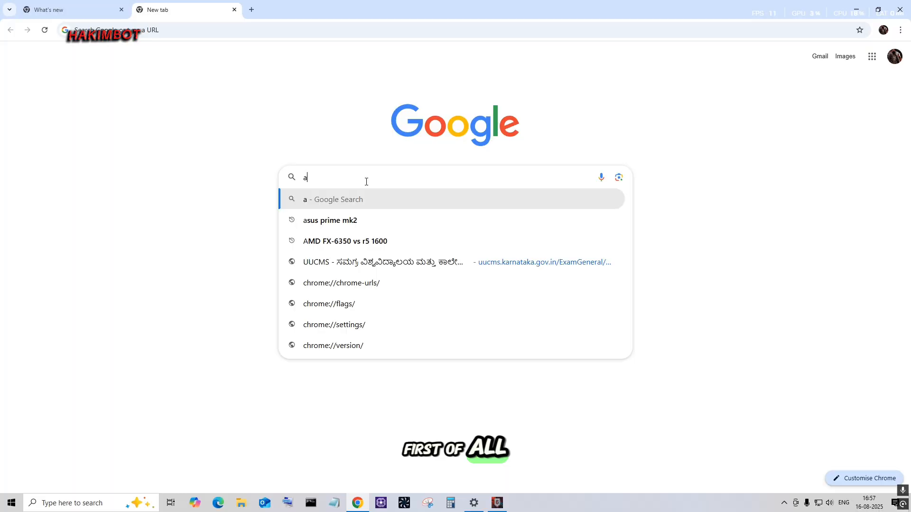
key(Enter)
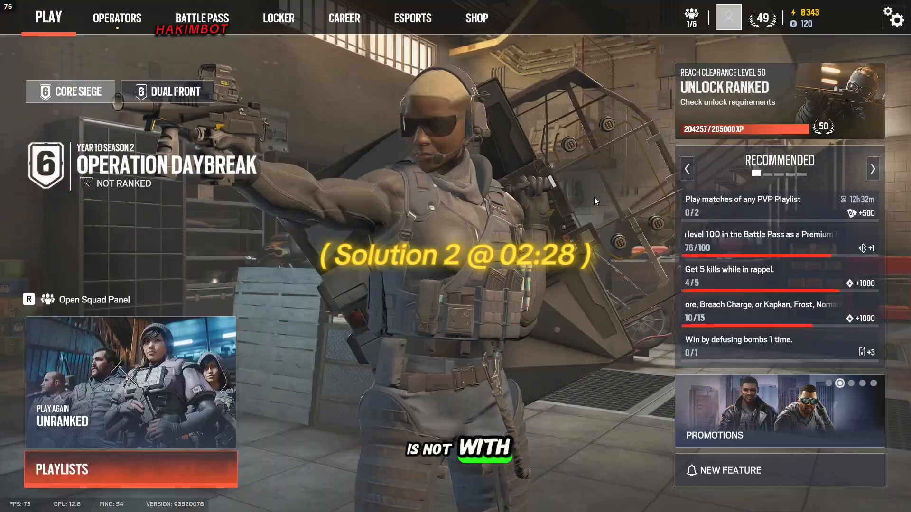
Step: Search Google for 'mk11 server not connecting'
text(M)
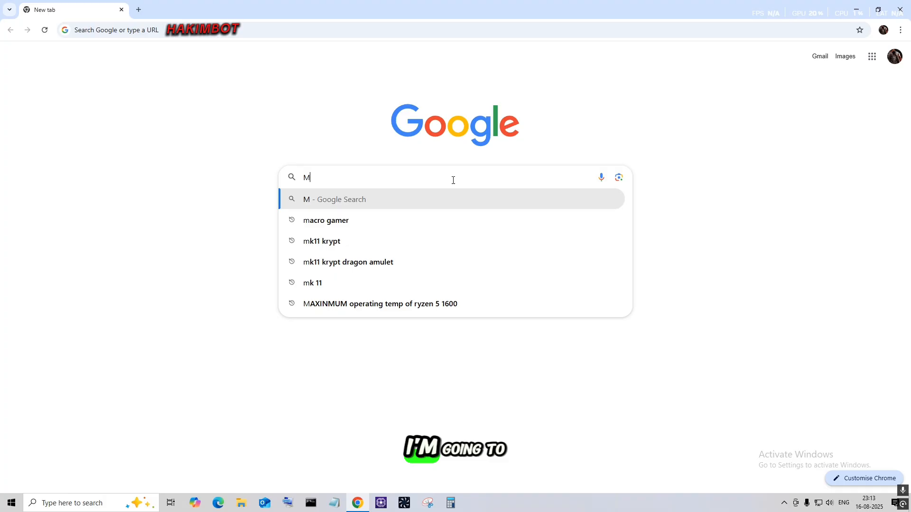
text(K11 serv)
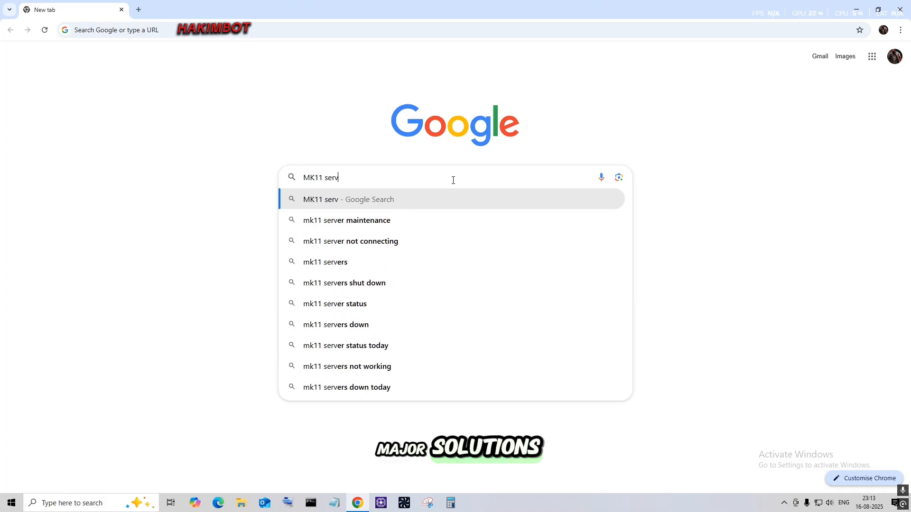
click(350, 241)
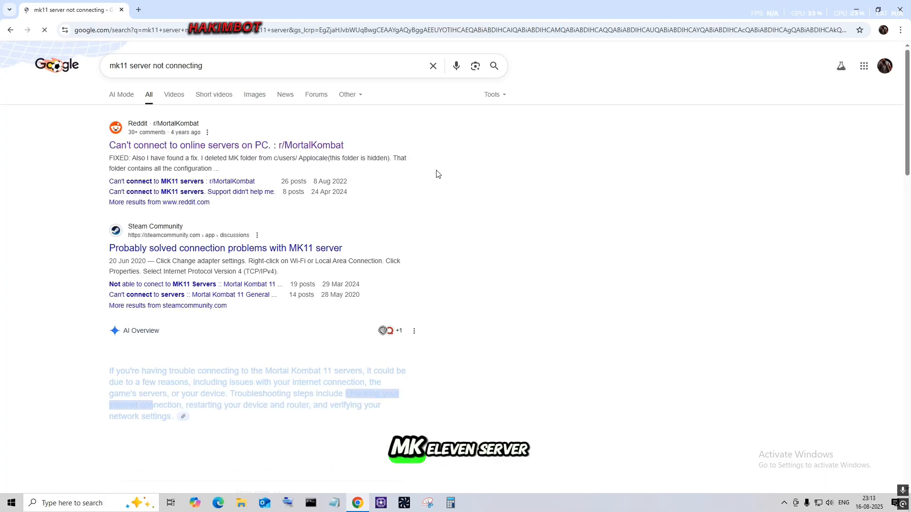
Step: Read the Reddit thread on MK11 server connection problems
click(226, 144)
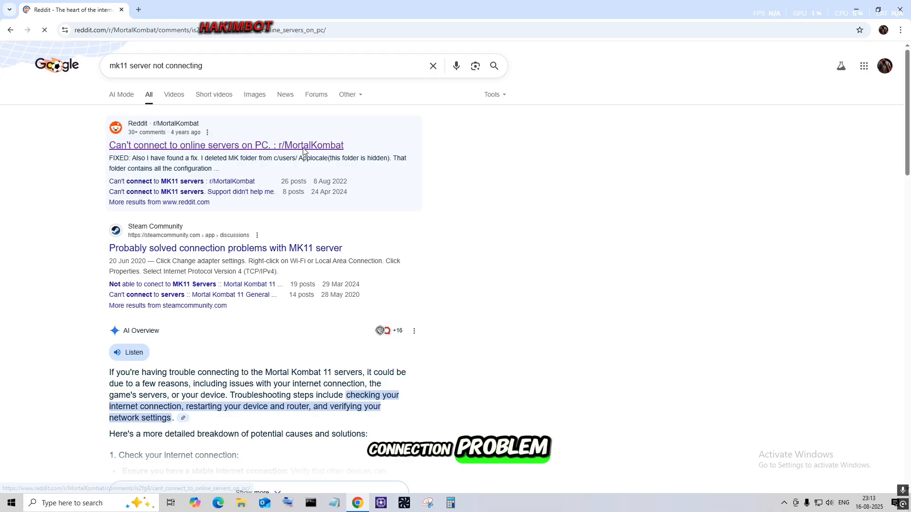
click(226, 145)
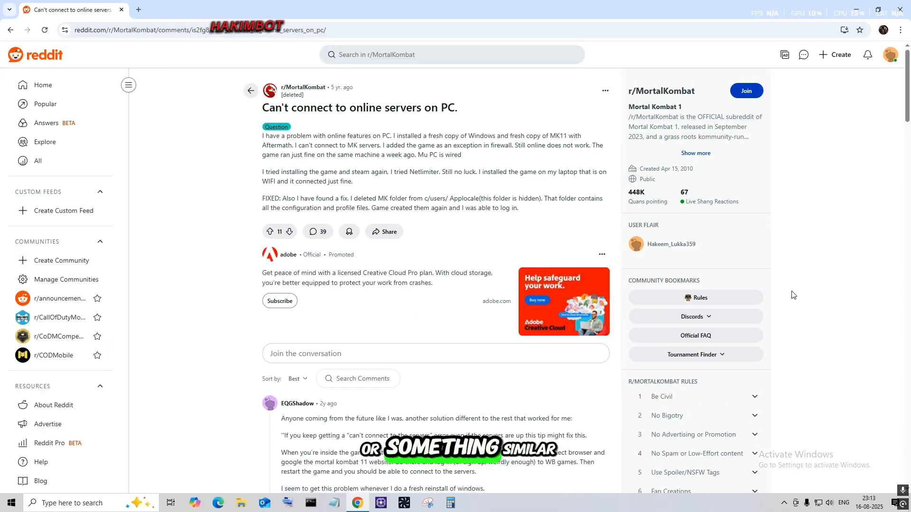
scroll(down, 3)
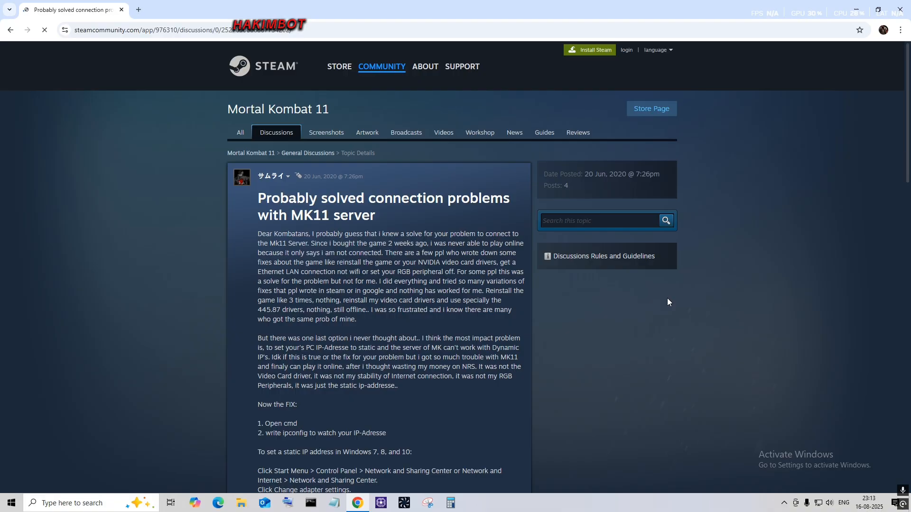
scroll(down, 3)
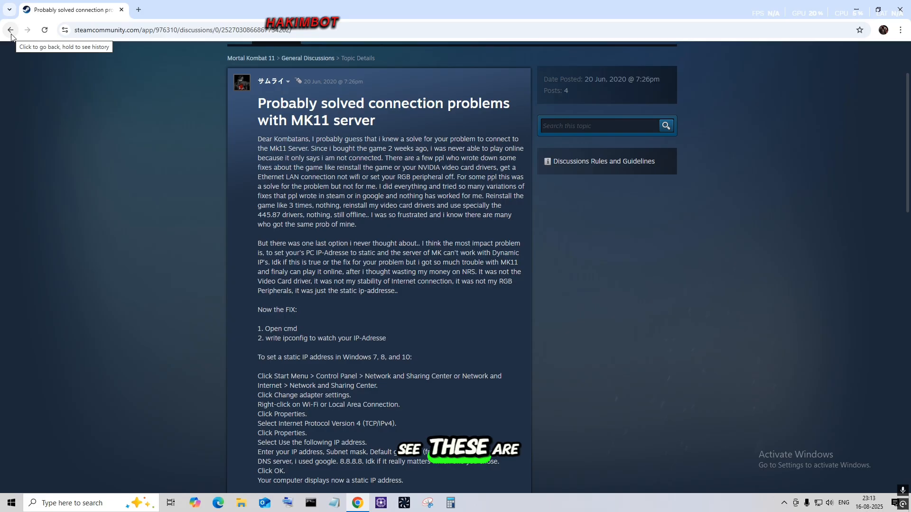
Step: Return to the search results and scroll to the Steam Community fix threads
click(9, 30)
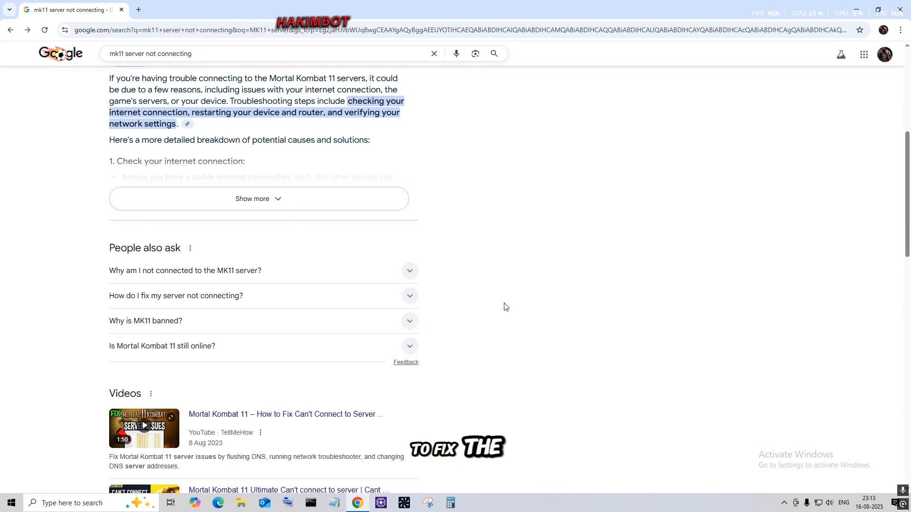
scroll(down, 3)
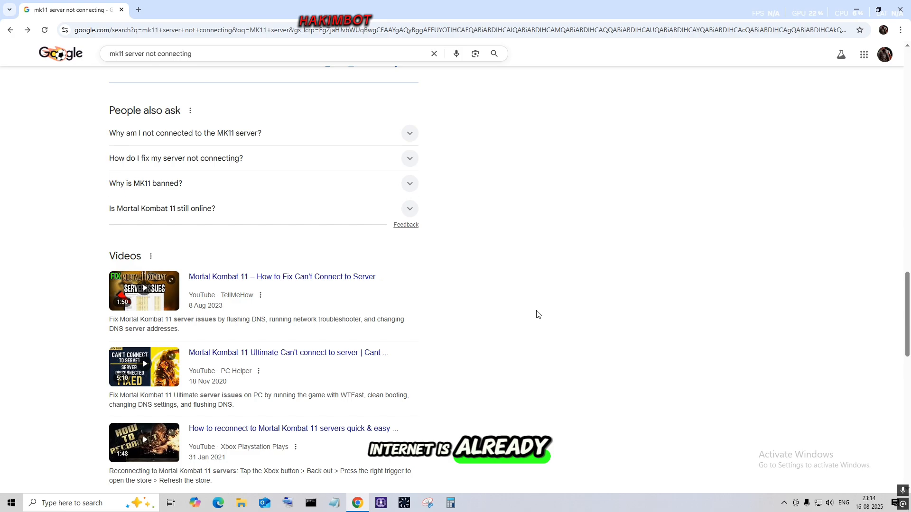
scroll(down, 3)
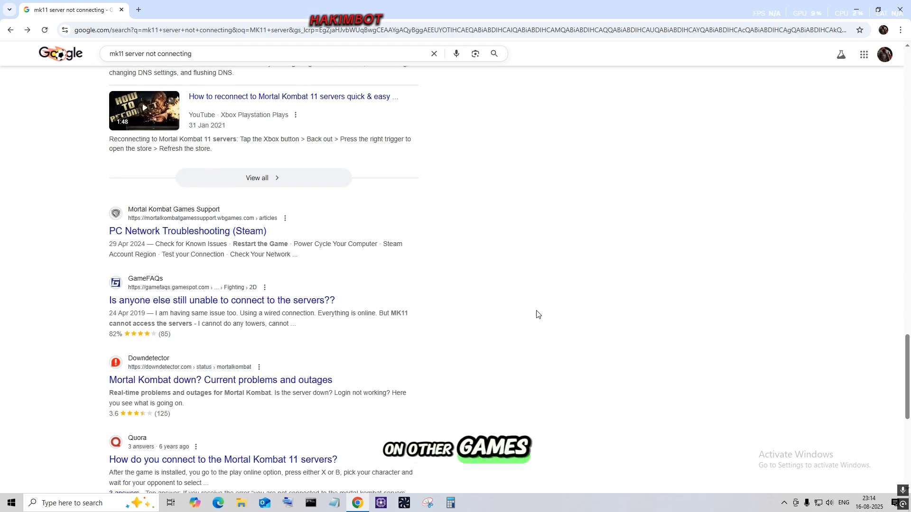
scroll(down, 3)
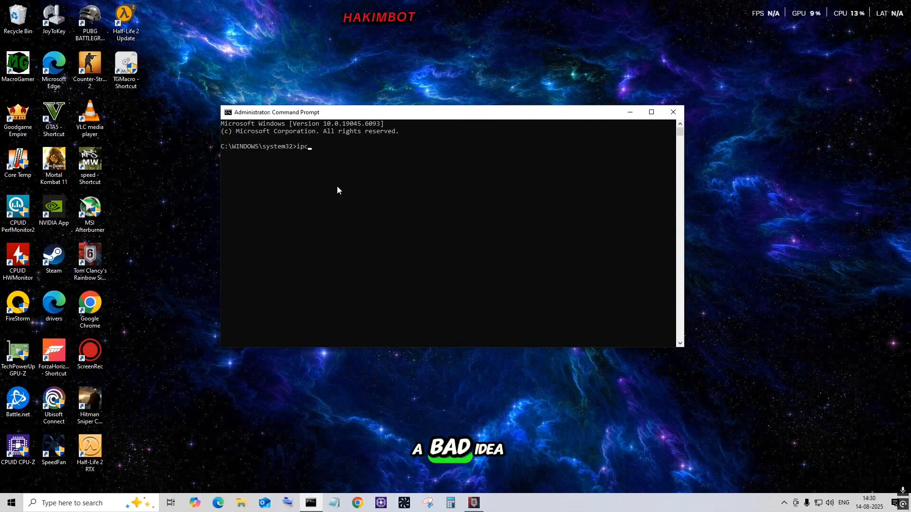
Step: Enter ipconfig /flushdns and set the Ethernet IPv4 DNS server to 8.8.8.8
text(onfig /flushdn)
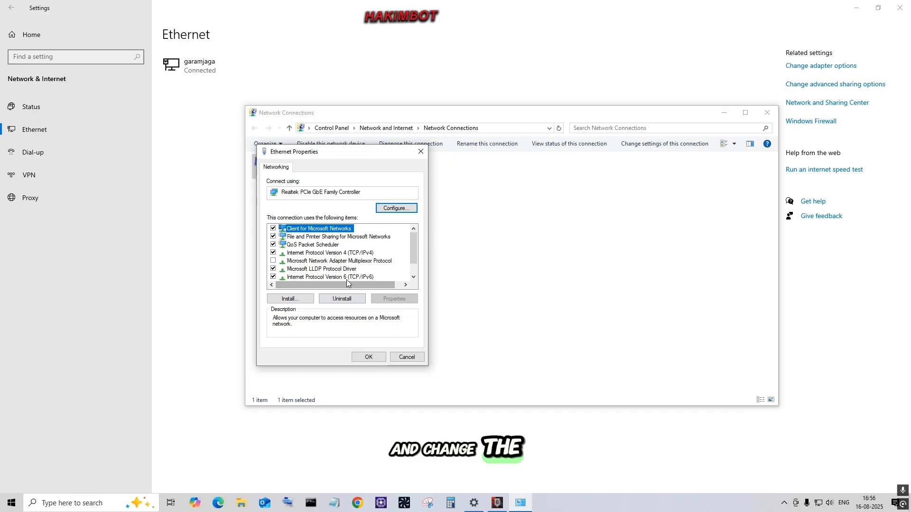
text(8.8.8.8)
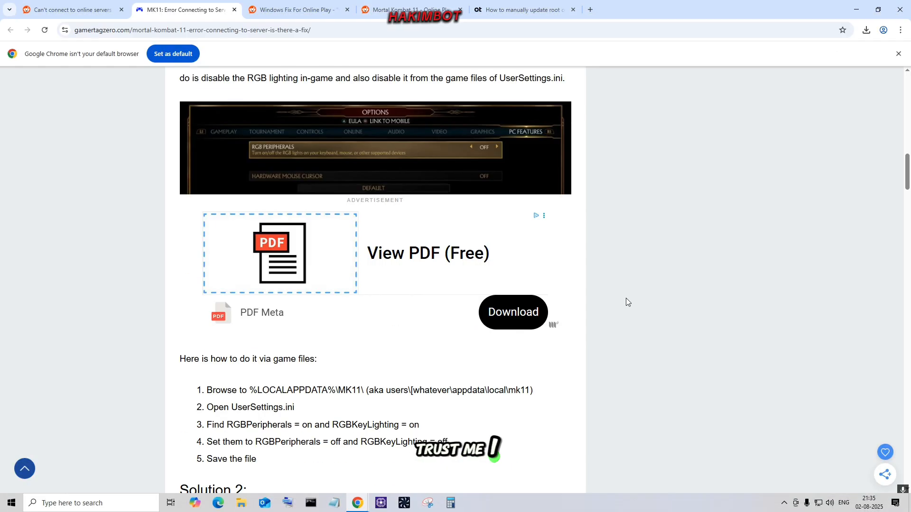
Step: Scroll the gamertagzero guide to the UserSettings.ini RGB steps and the port-forwarding Solution 2
scroll(down, 3)
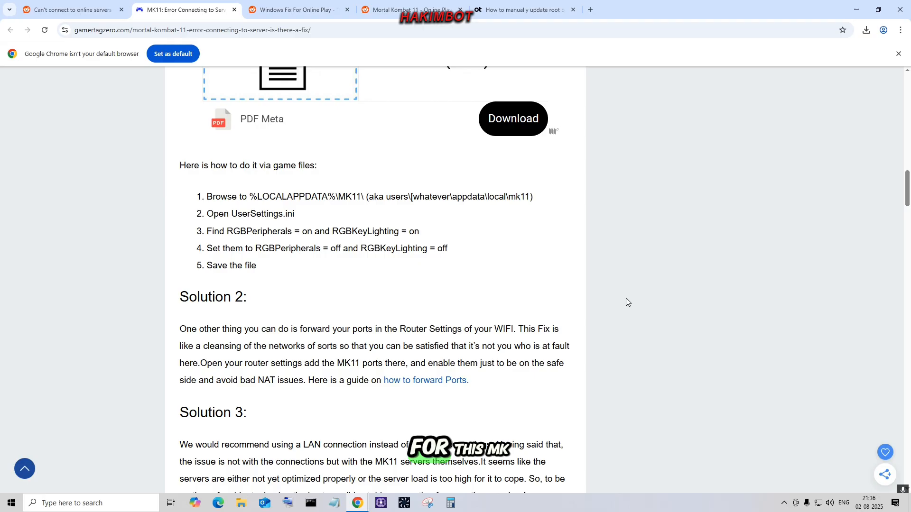
scroll(down, 3)
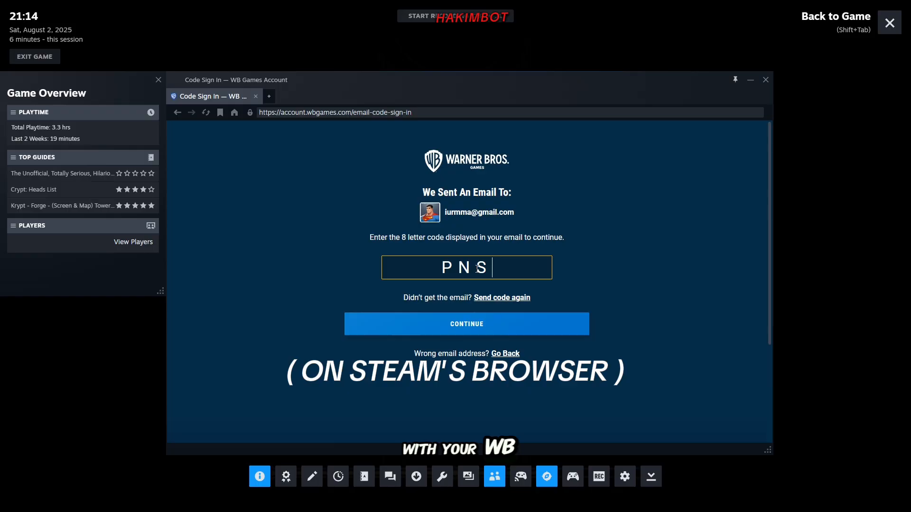
Step: Finish the WB code sign-in and read the PC Network Troubleshooting (Steam) article
click(465, 323)
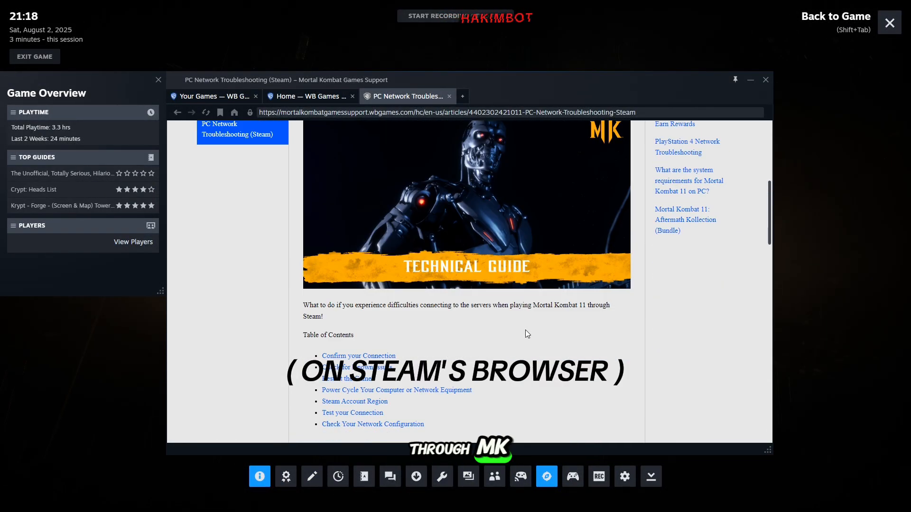
scroll(down, 3)
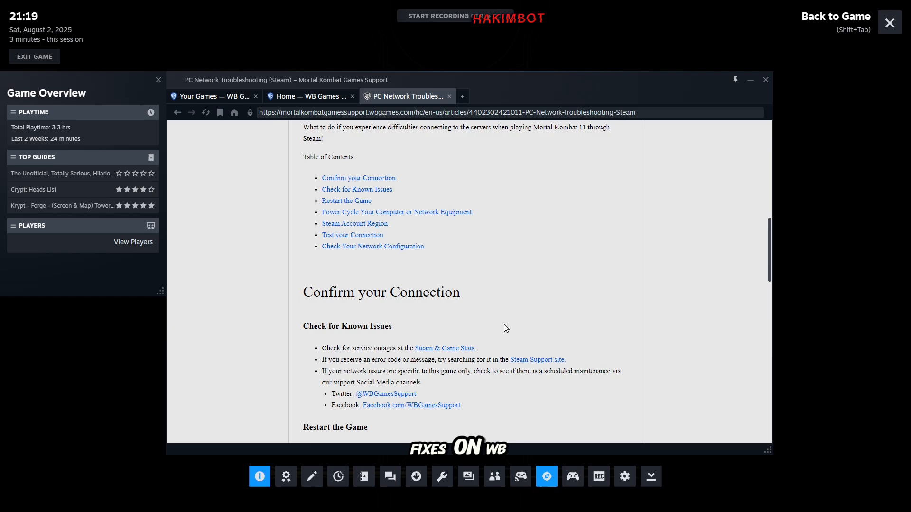
scroll(down, 3)
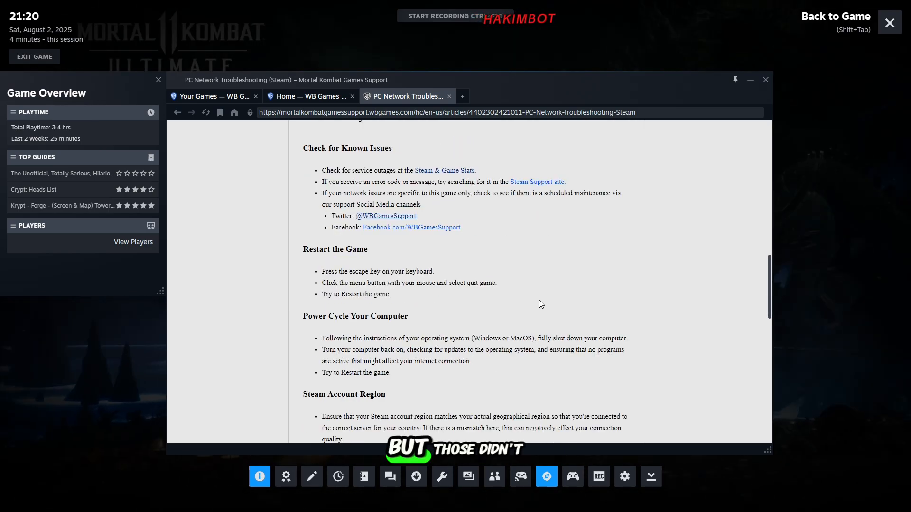
scroll(down, 3)
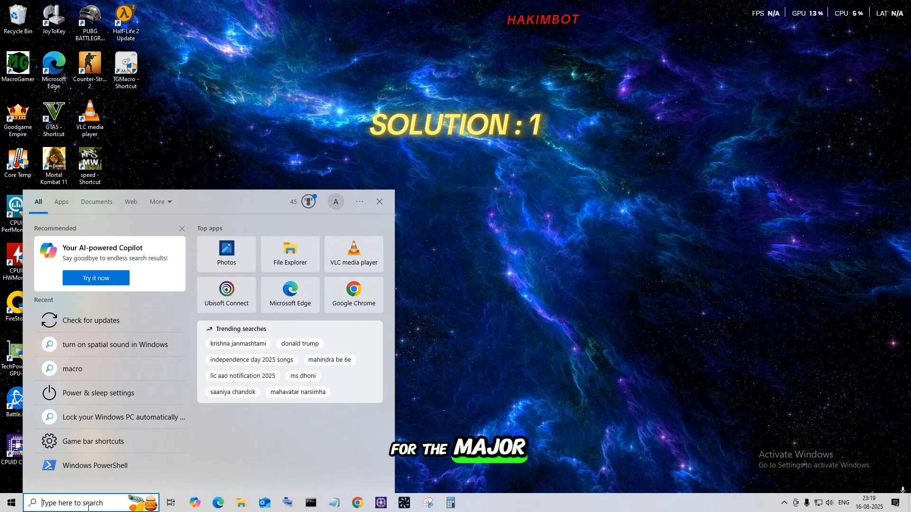
Step: Reach Windows Update's optional updates and expand the driver list showing the AMD system driver
text(up)
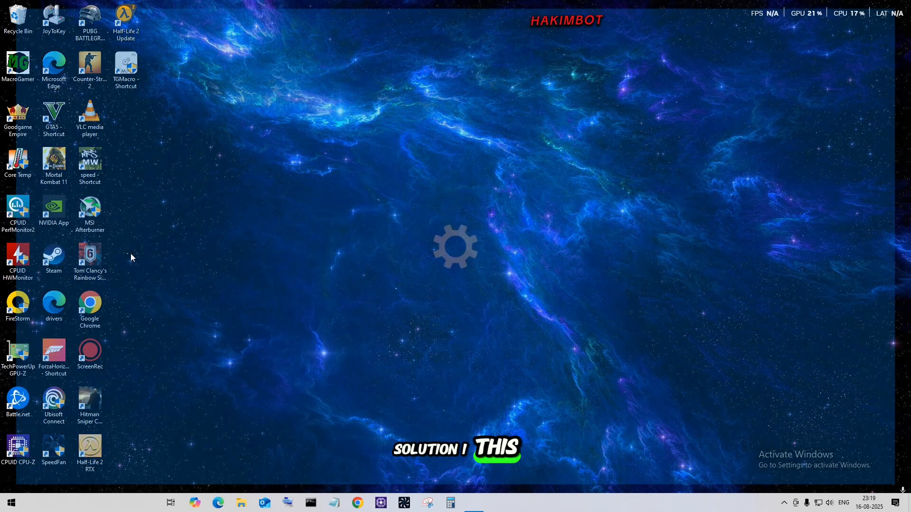
click(474, 503)
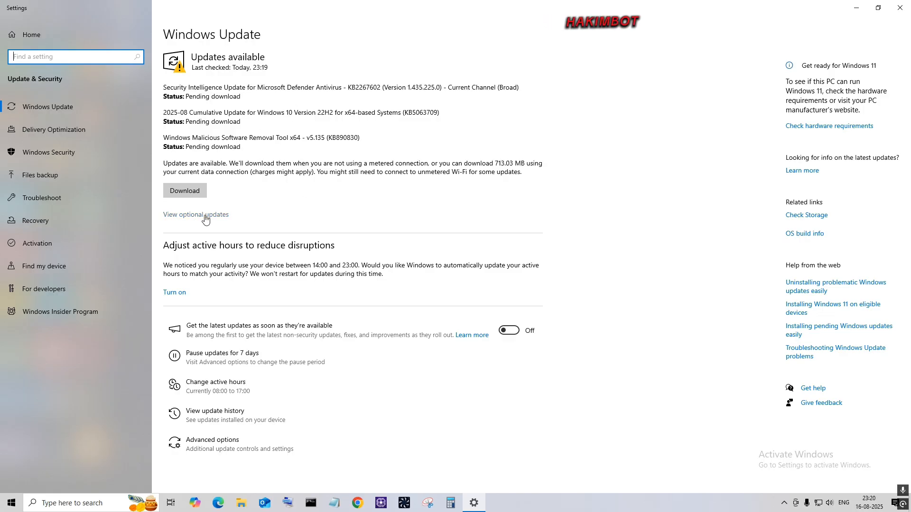
click(196, 215)
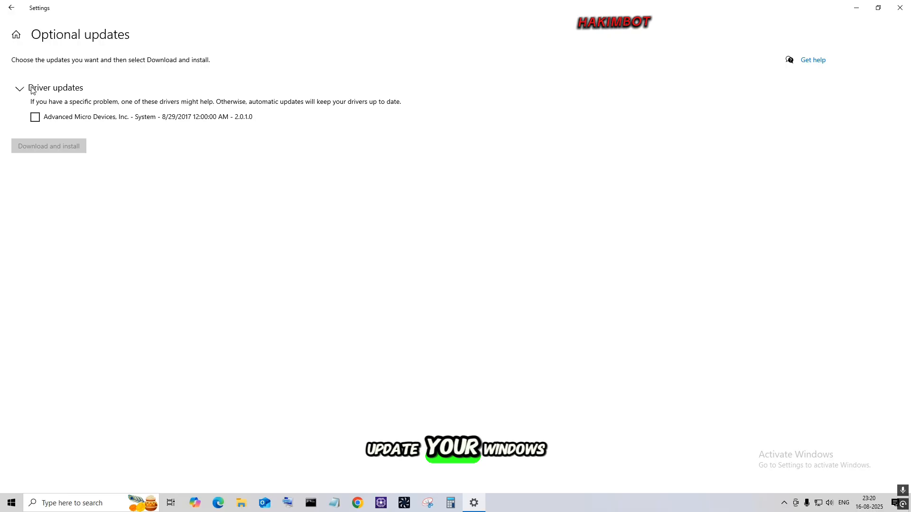
click(10, 7)
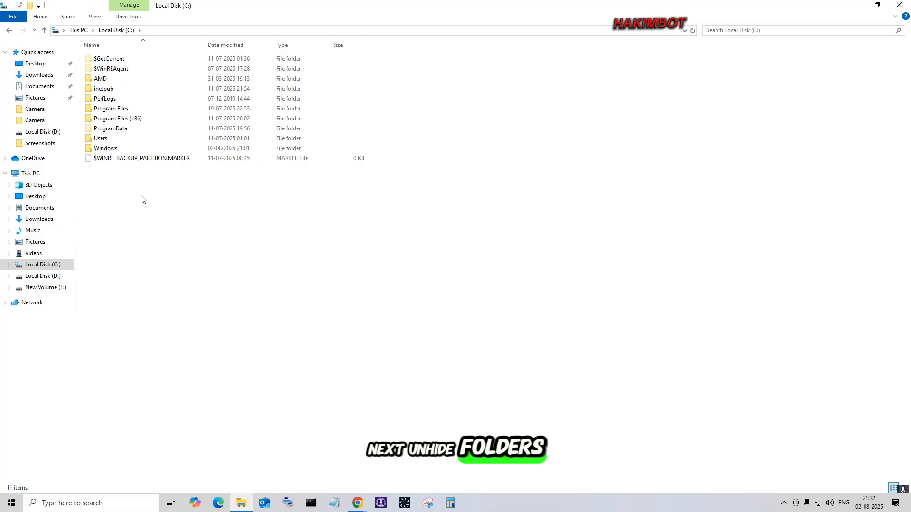
Step: Navigate C:\Users into the user profile's AppData\Local folder
double_click(100, 138)
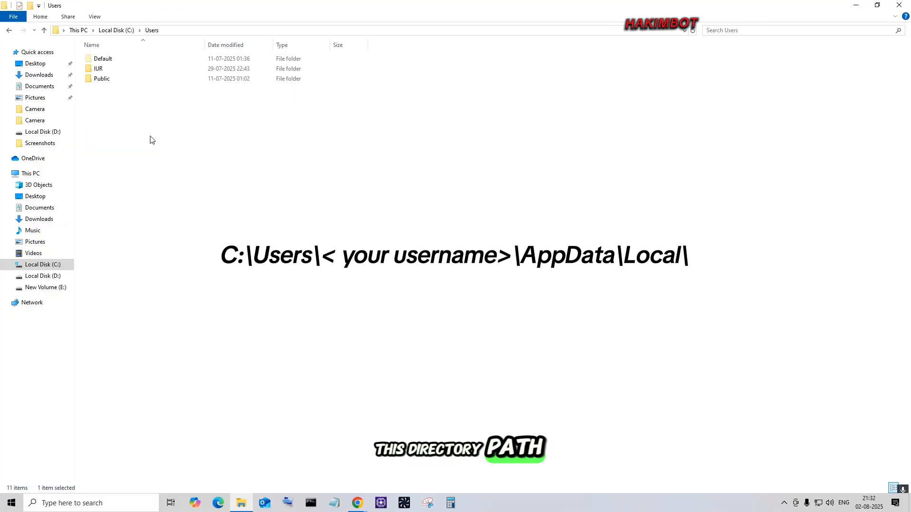
click(98, 68)
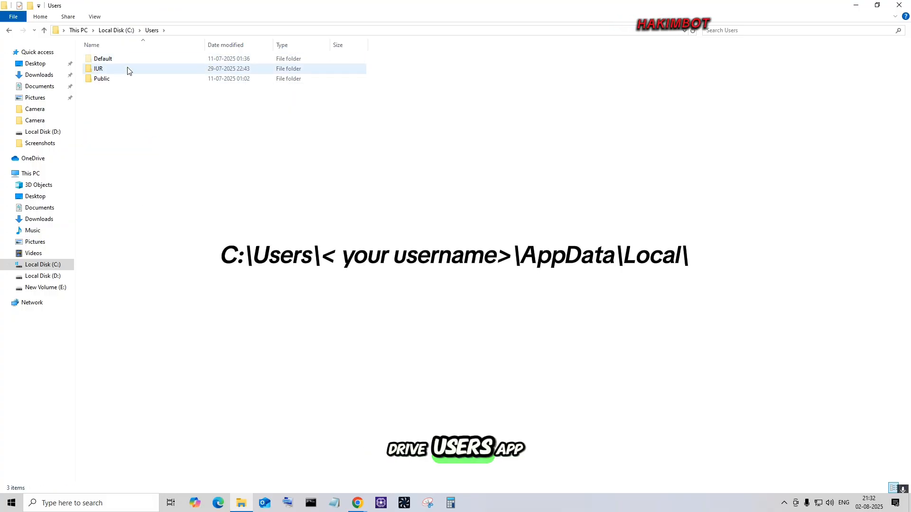
double_click(97, 69)
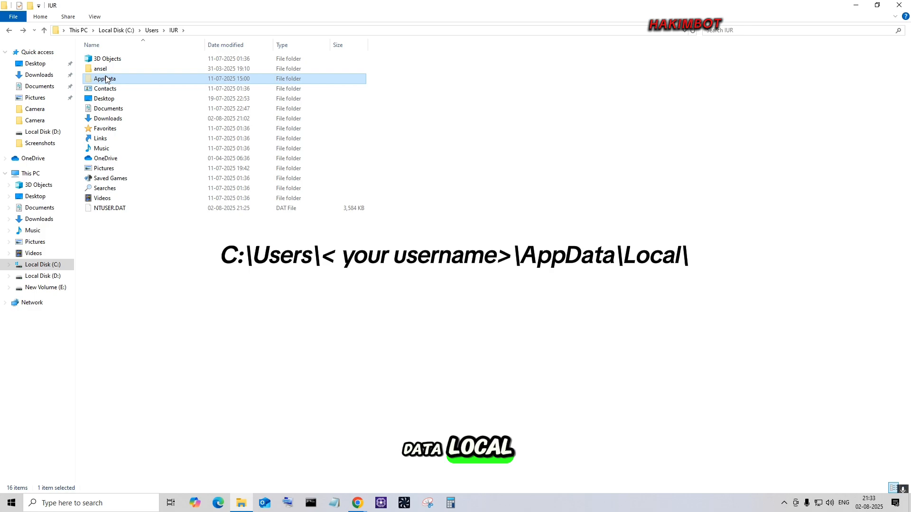
double_click(104, 78)
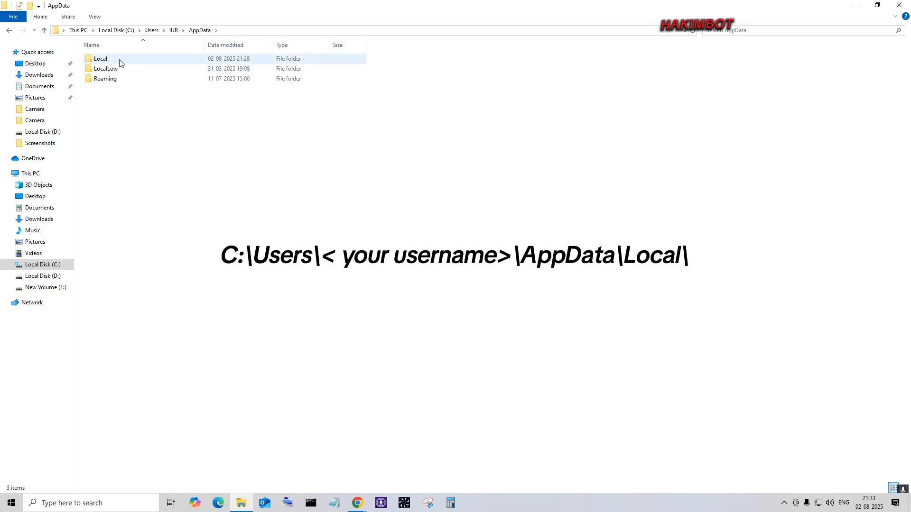
double_click(100, 58)
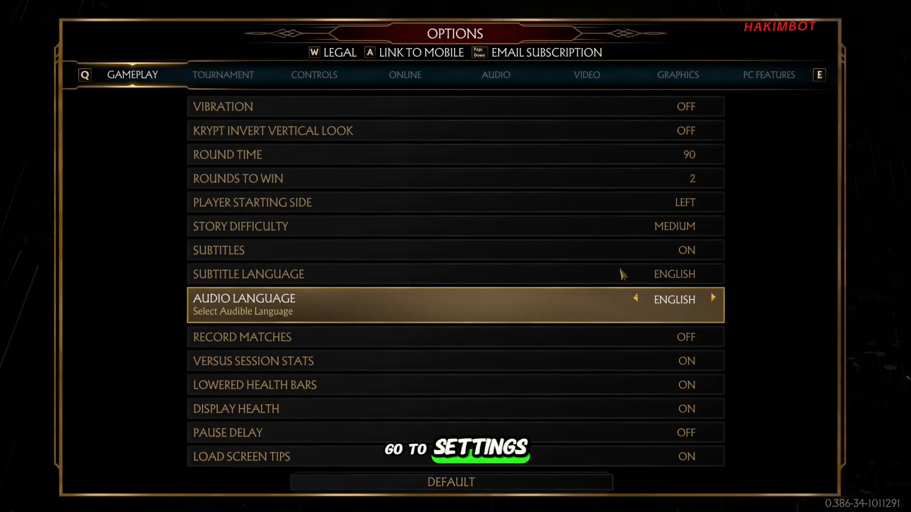
Step: Switch RGB Peripherals to OFF in the PC Features options
click(768, 74)
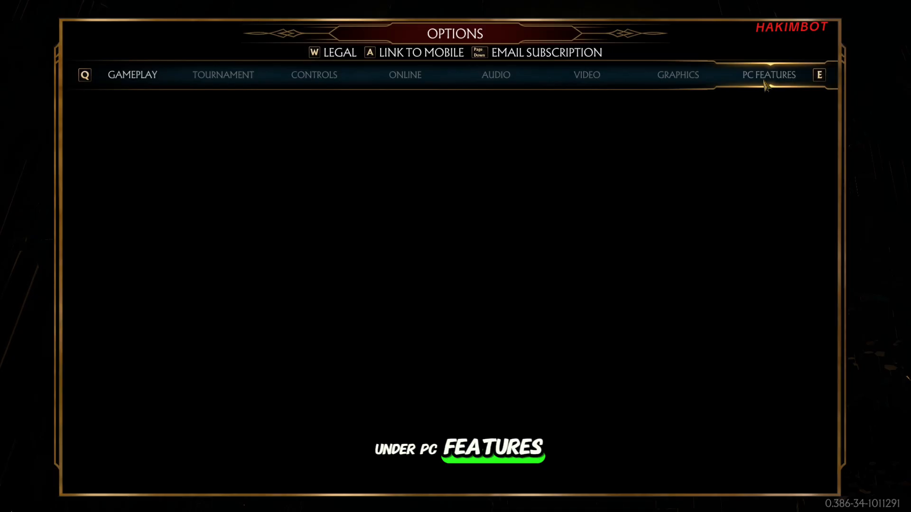
click(767, 74)
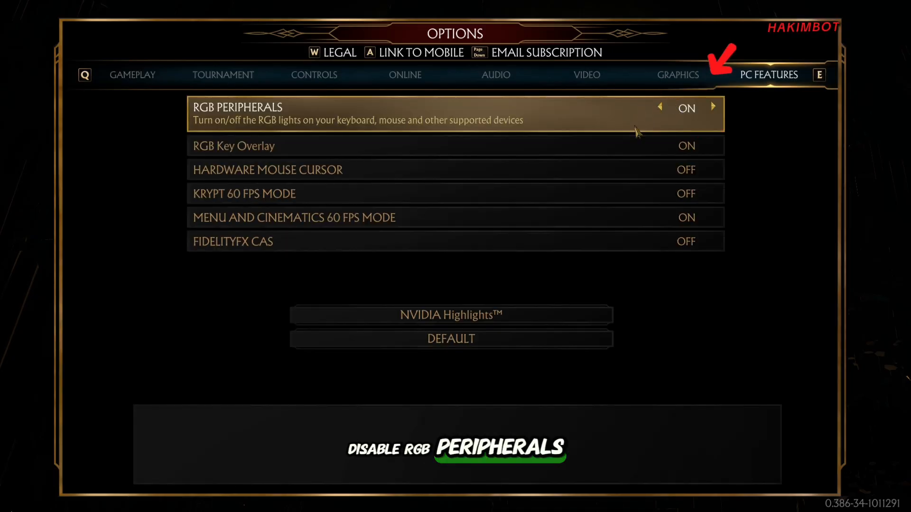
click(660, 108)
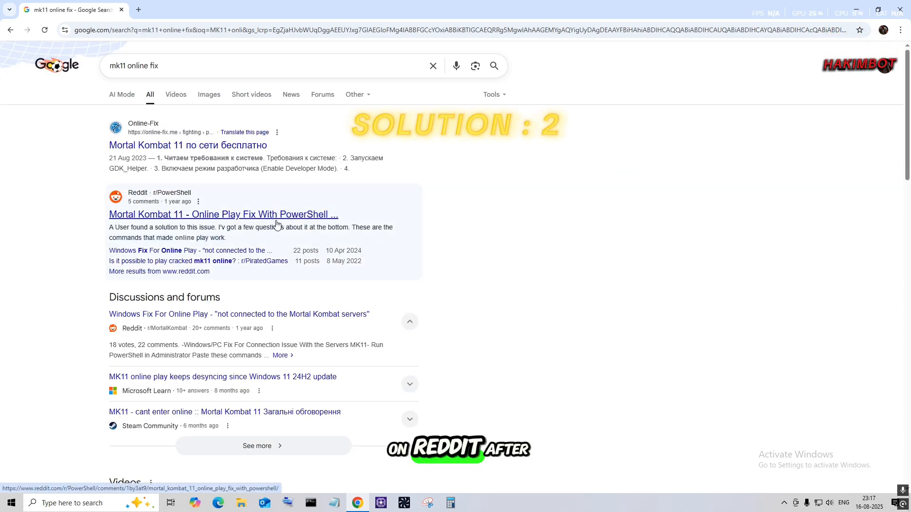
Step: Read the Reddit post 'Mortal Kombat 11 - Online Play Fix With PowerShell Commands'
click(223, 214)
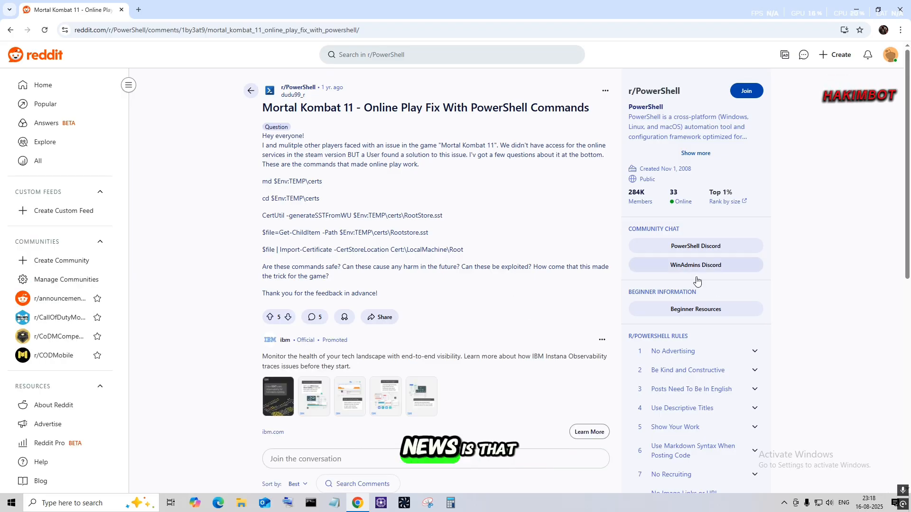
scroll(down, 3)
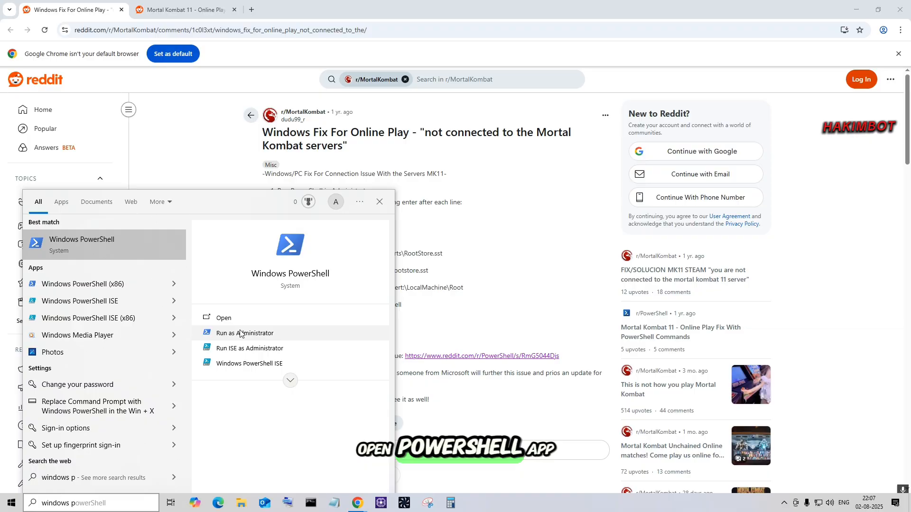
Step: Run Windows PowerShell as administrator and bring it forward beside the Reddit fix post
click(244, 333)
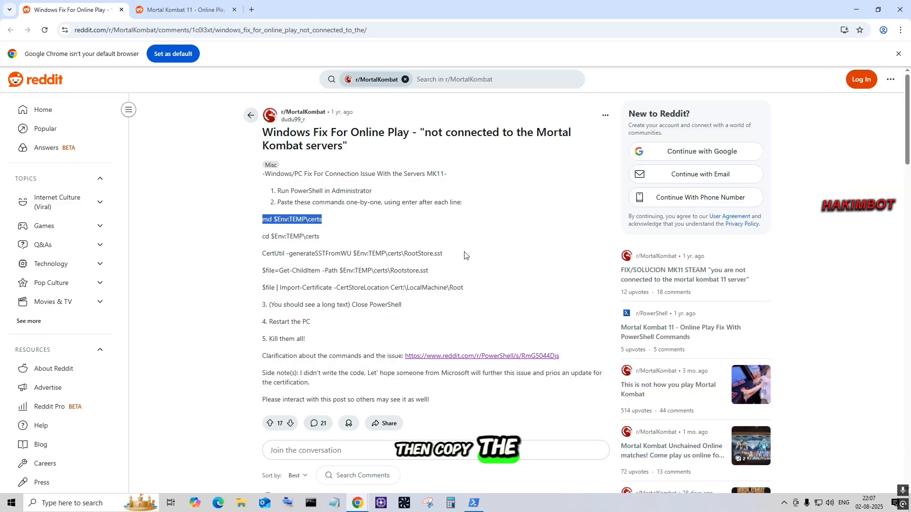
click(474, 503)
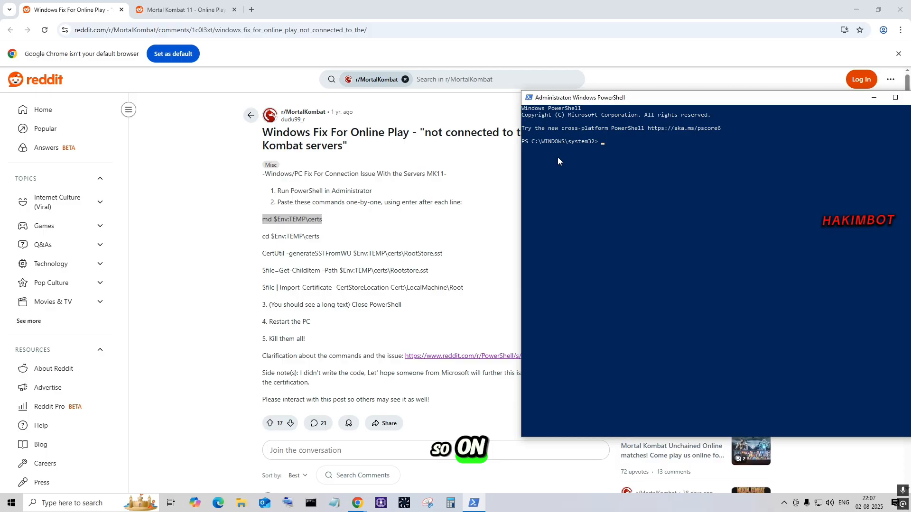
Step: Create the certs folder in TEMP and generate RootStore.sst with CertUtil -generateSSTFromWU
text(md $Env:TEMP\certs)
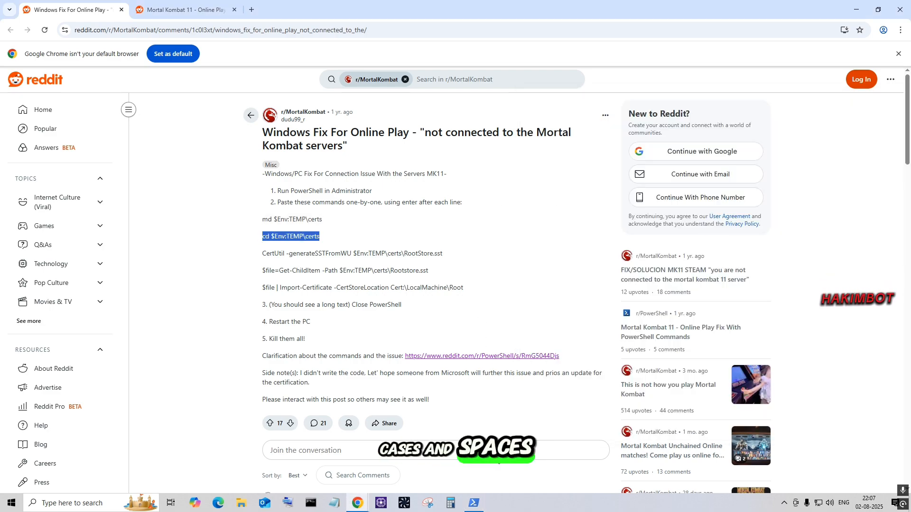
click(473, 503)
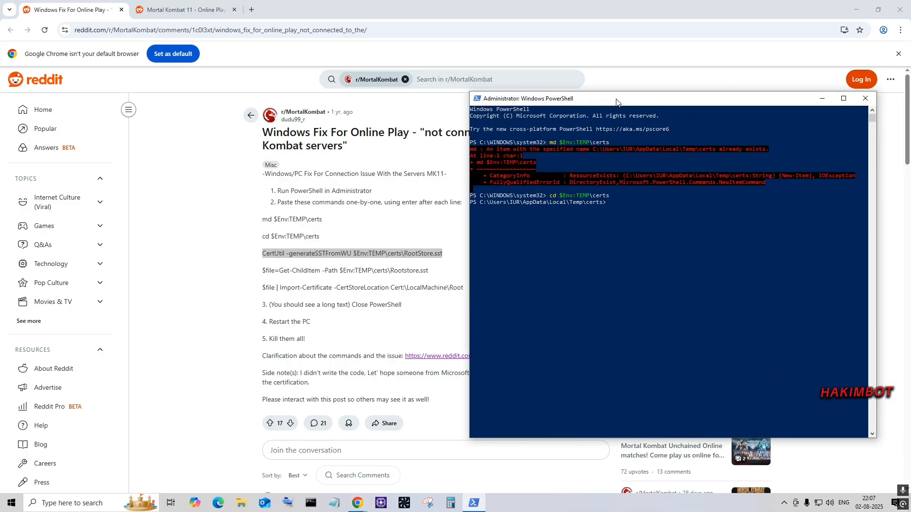
text(CertUtil -generateSSTFromWU $Env:TEMP\certs\RootStore.sst)
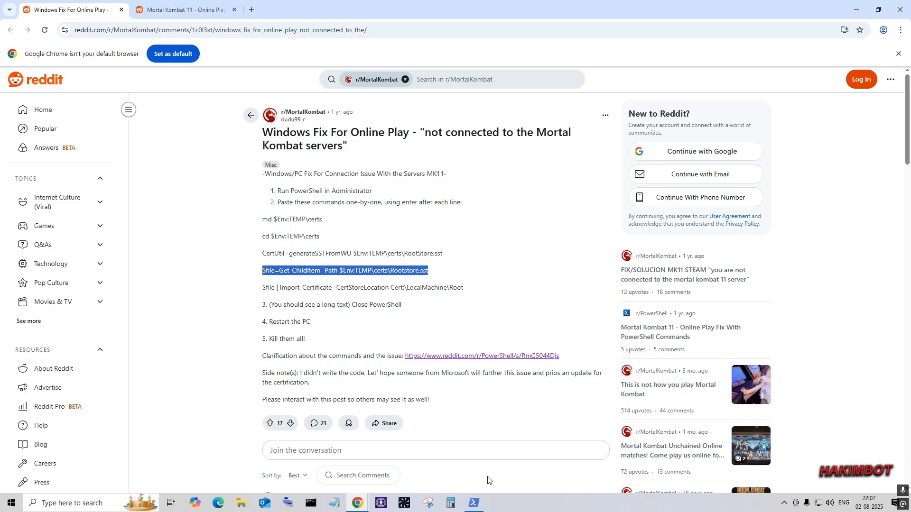
Step: List the generated .sst with Get-ChildItem and import its root certificates into the local machine store
click(475, 503)
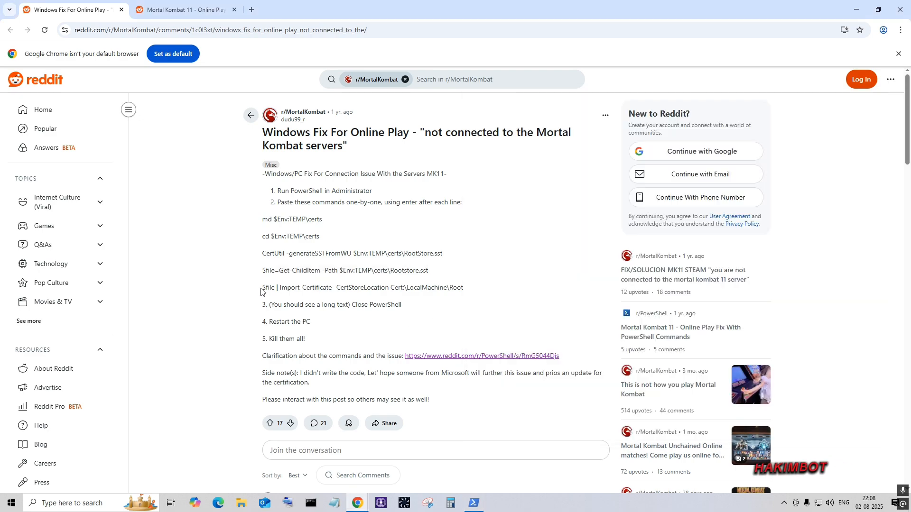
drag(263, 288, 463, 288)
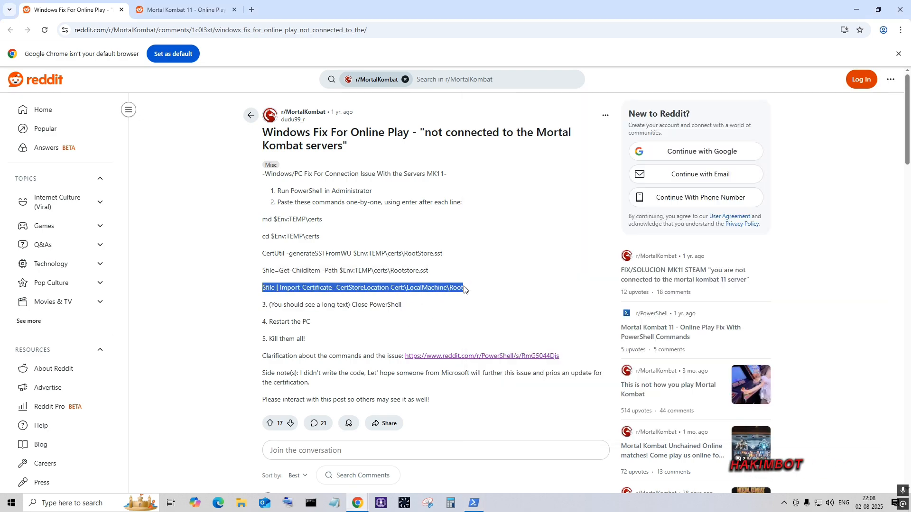
click(474, 503)
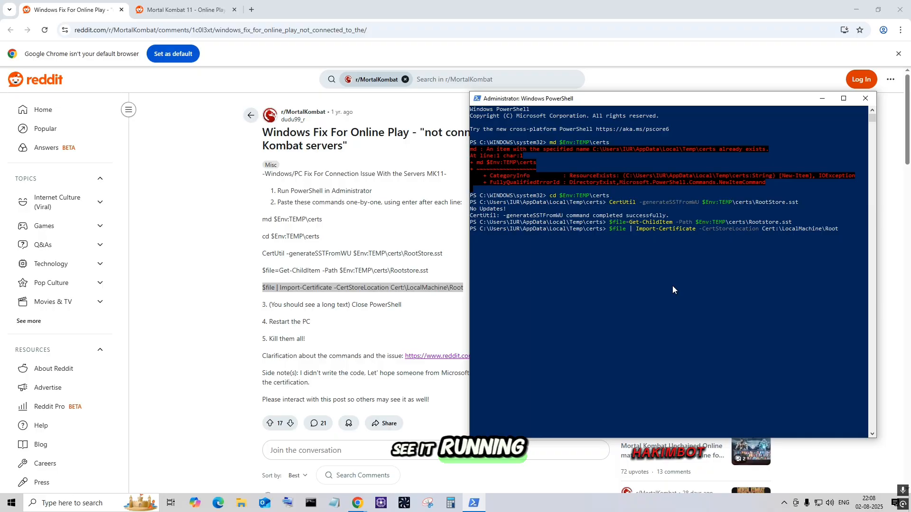
mouse_move(636, 107)
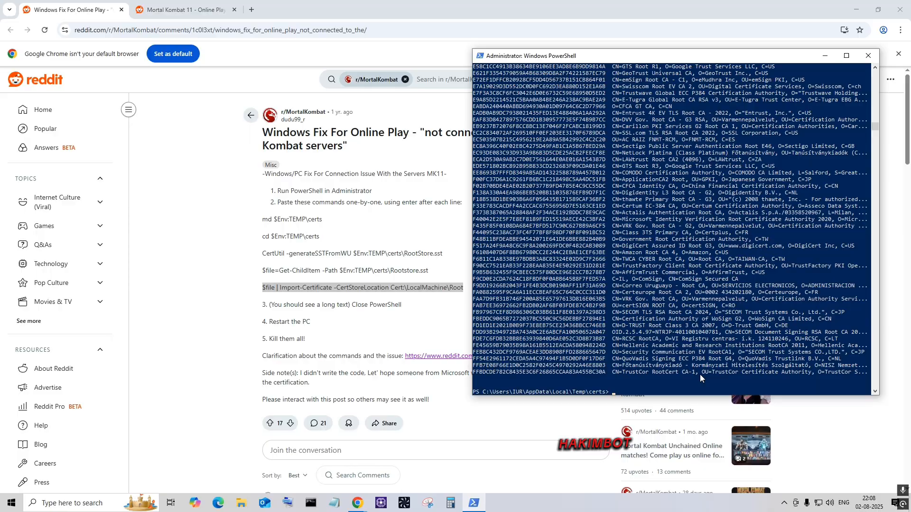
Step: Review the imported certificate list and exit the administrator PowerShell window
scroll(down, 3)
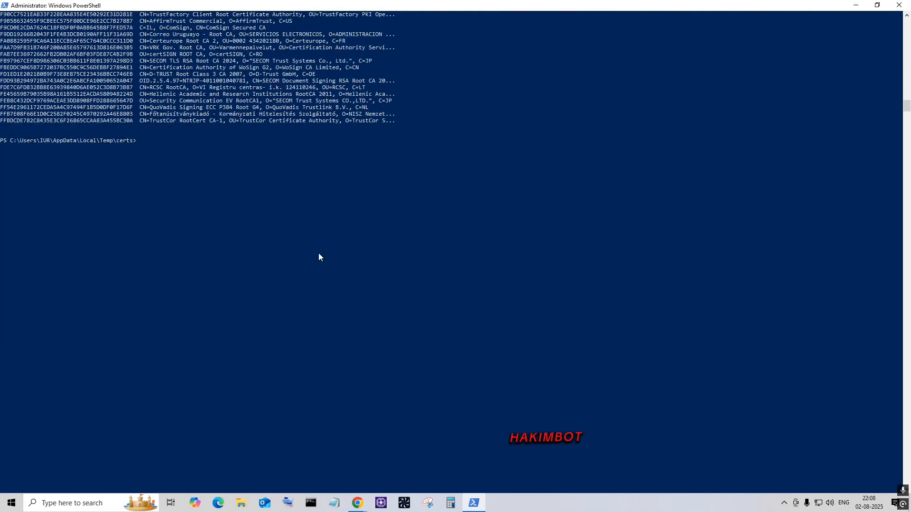
text(exi)
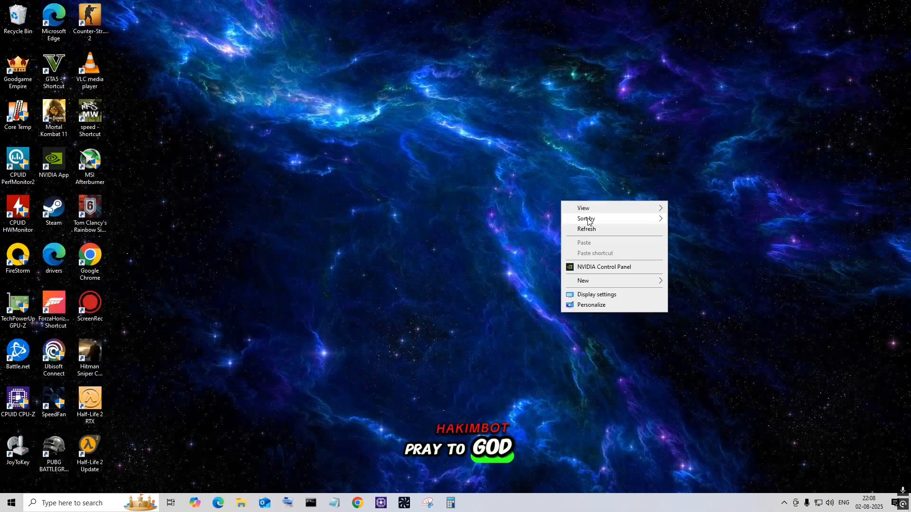
Step: Restart the computer from the Start menu power options so the certificates take effect
click(10, 503)
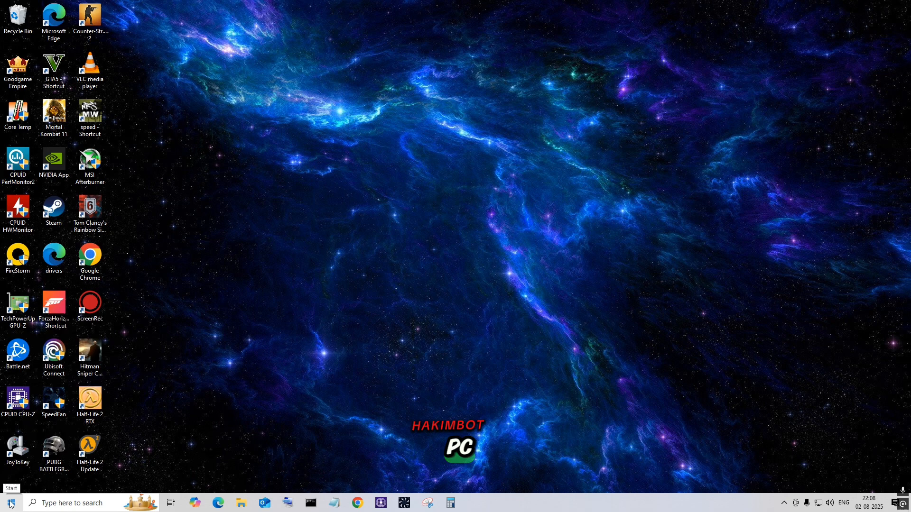
click(8, 503)
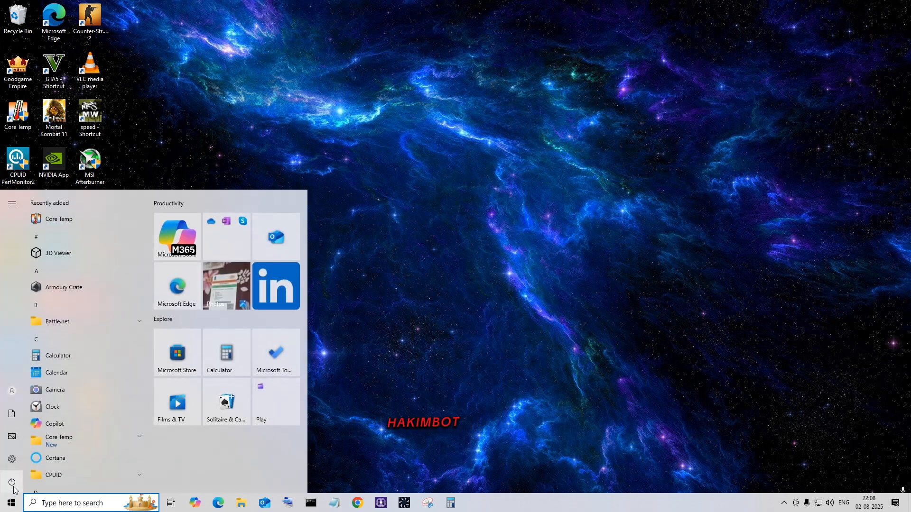
click(11, 482)
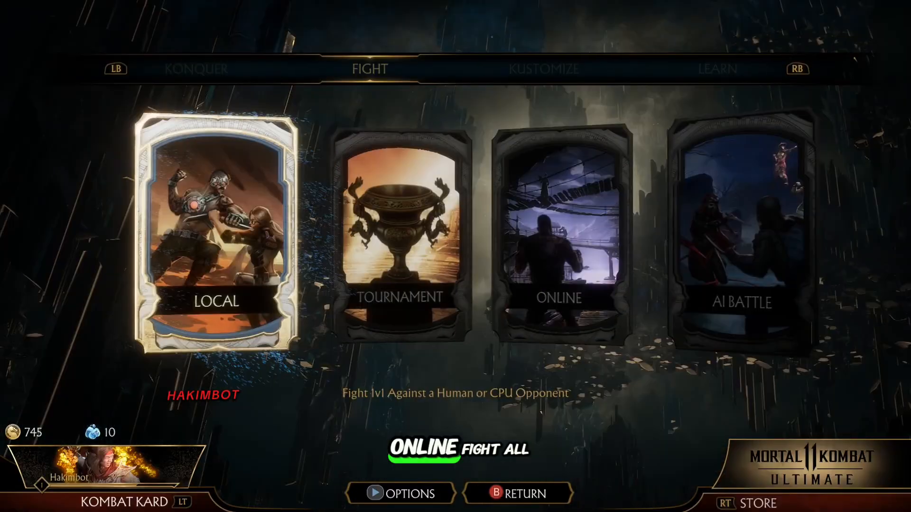
Step: Choose the Online fight mode, which now prompts for the required benchmark run
click(558, 233)
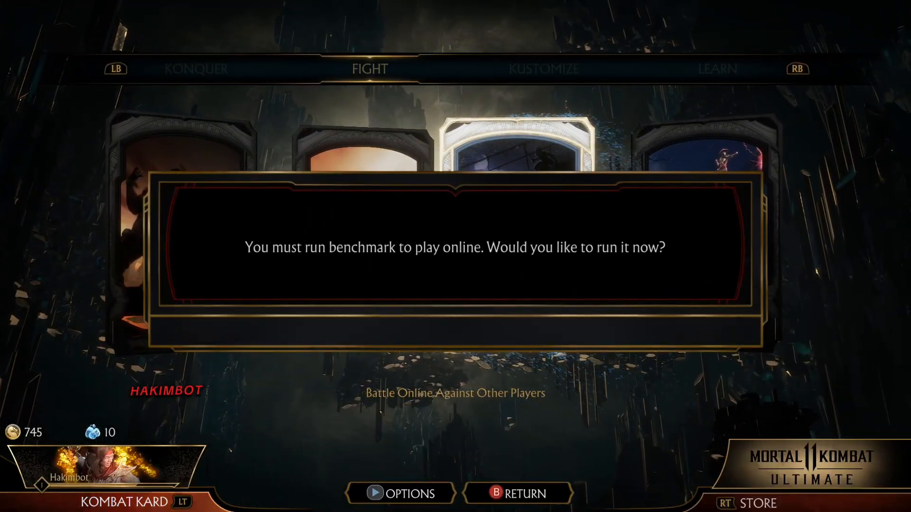